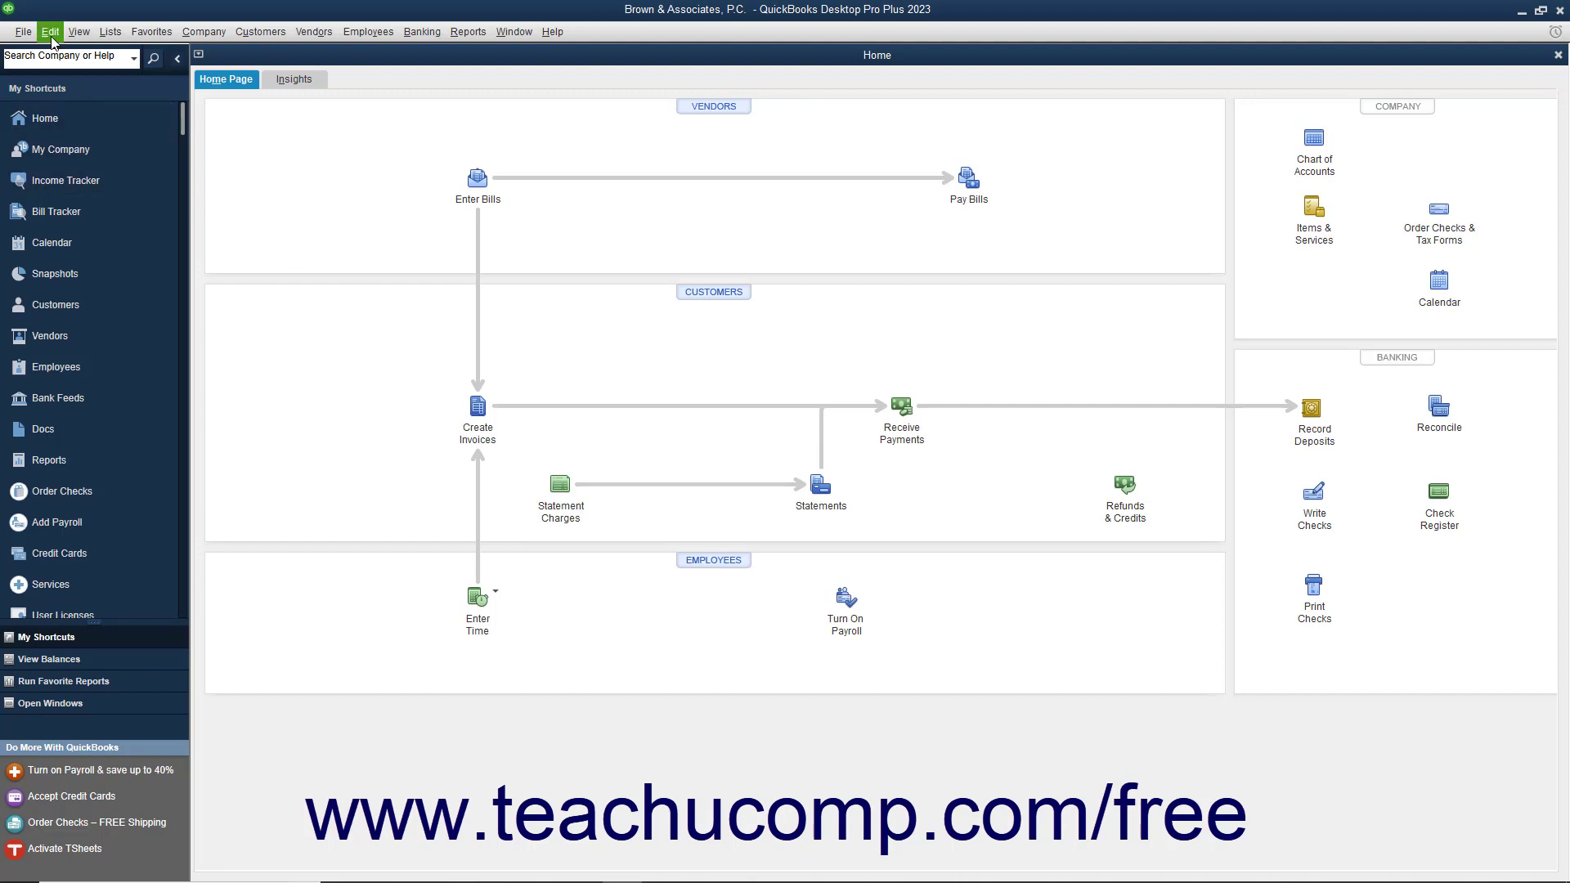
Open the Preferences dialog from the Edit menu, landing on the Accounting category.
{"action": "left_click", "coordinate": [48, 31]}
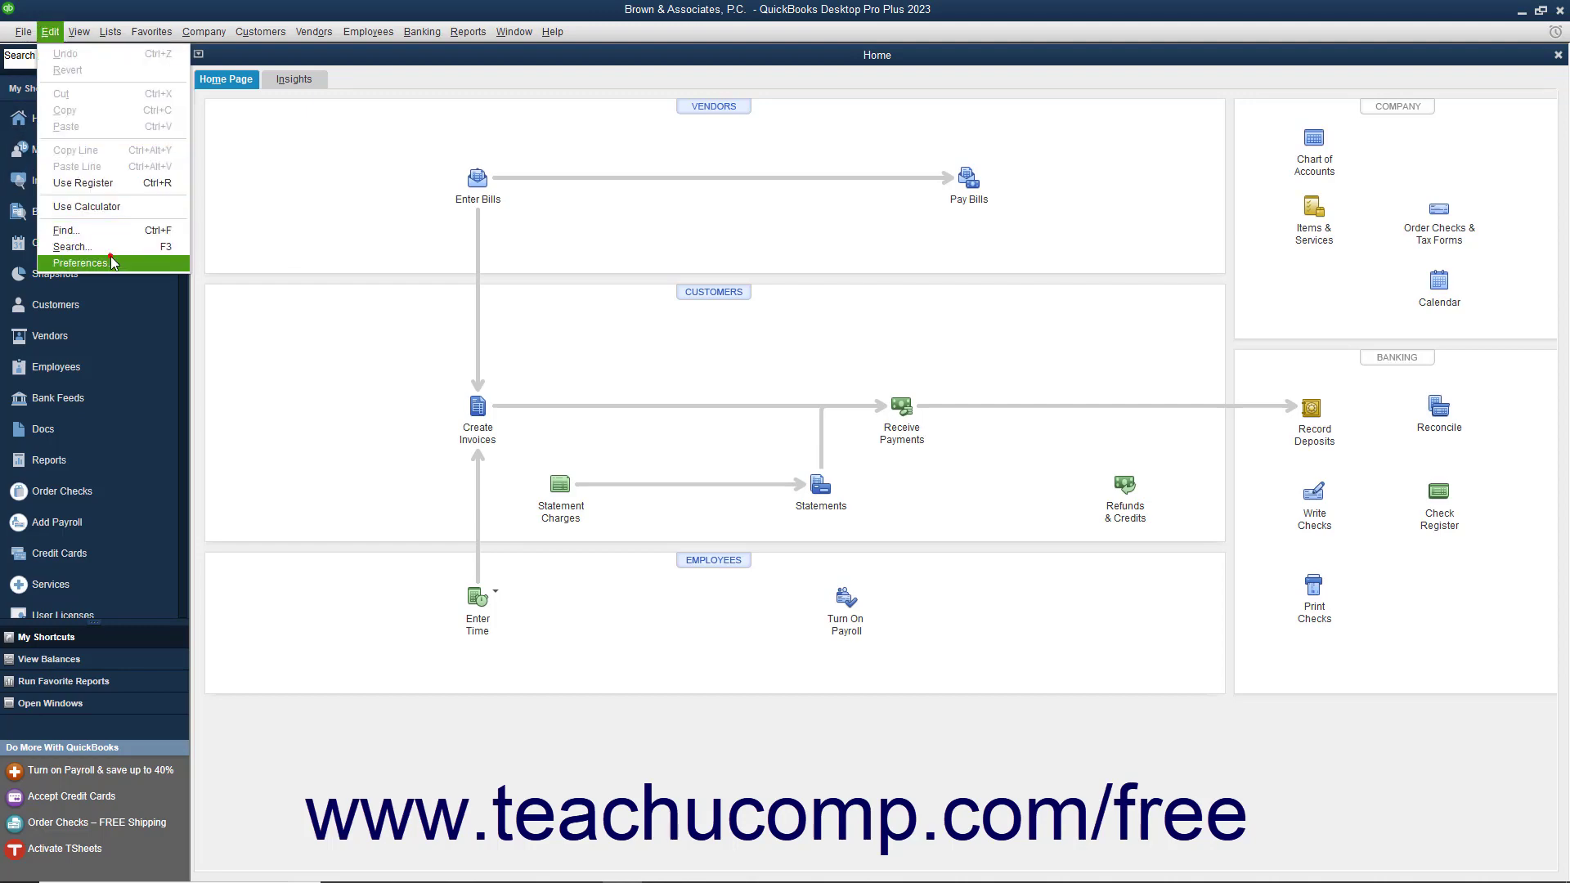
{"action": "left_click", "coordinate": [79, 262]}
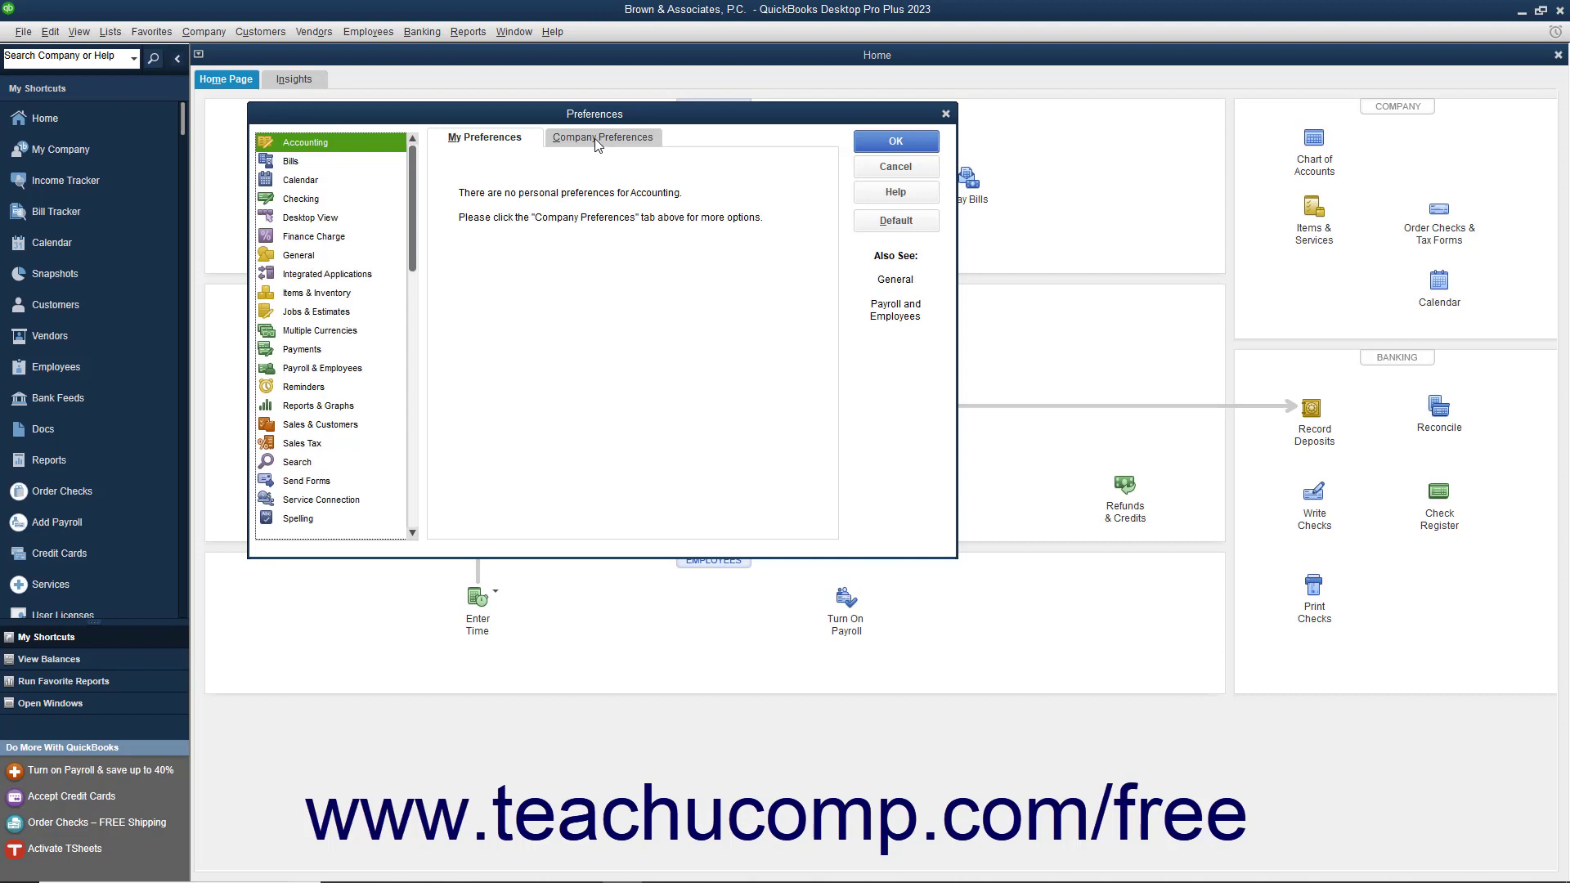
Enable 'Use account numbers' under Company Preferences and confirm with OK.
{"action": "left_click", "coordinate": [602, 138]}
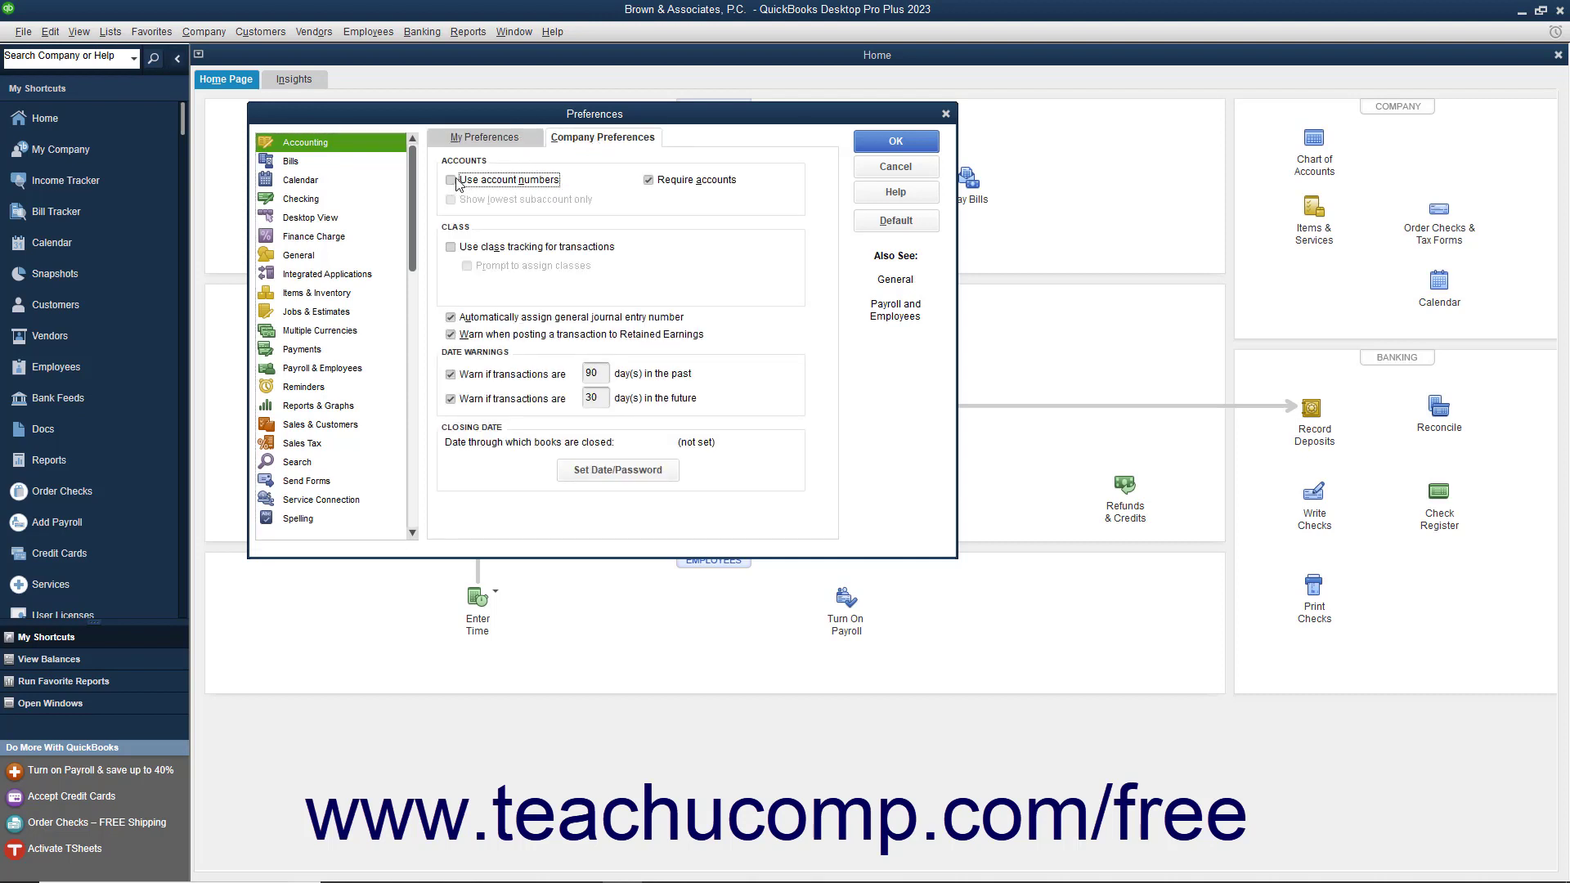
{"action": "left_click", "coordinate": [451, 180]}
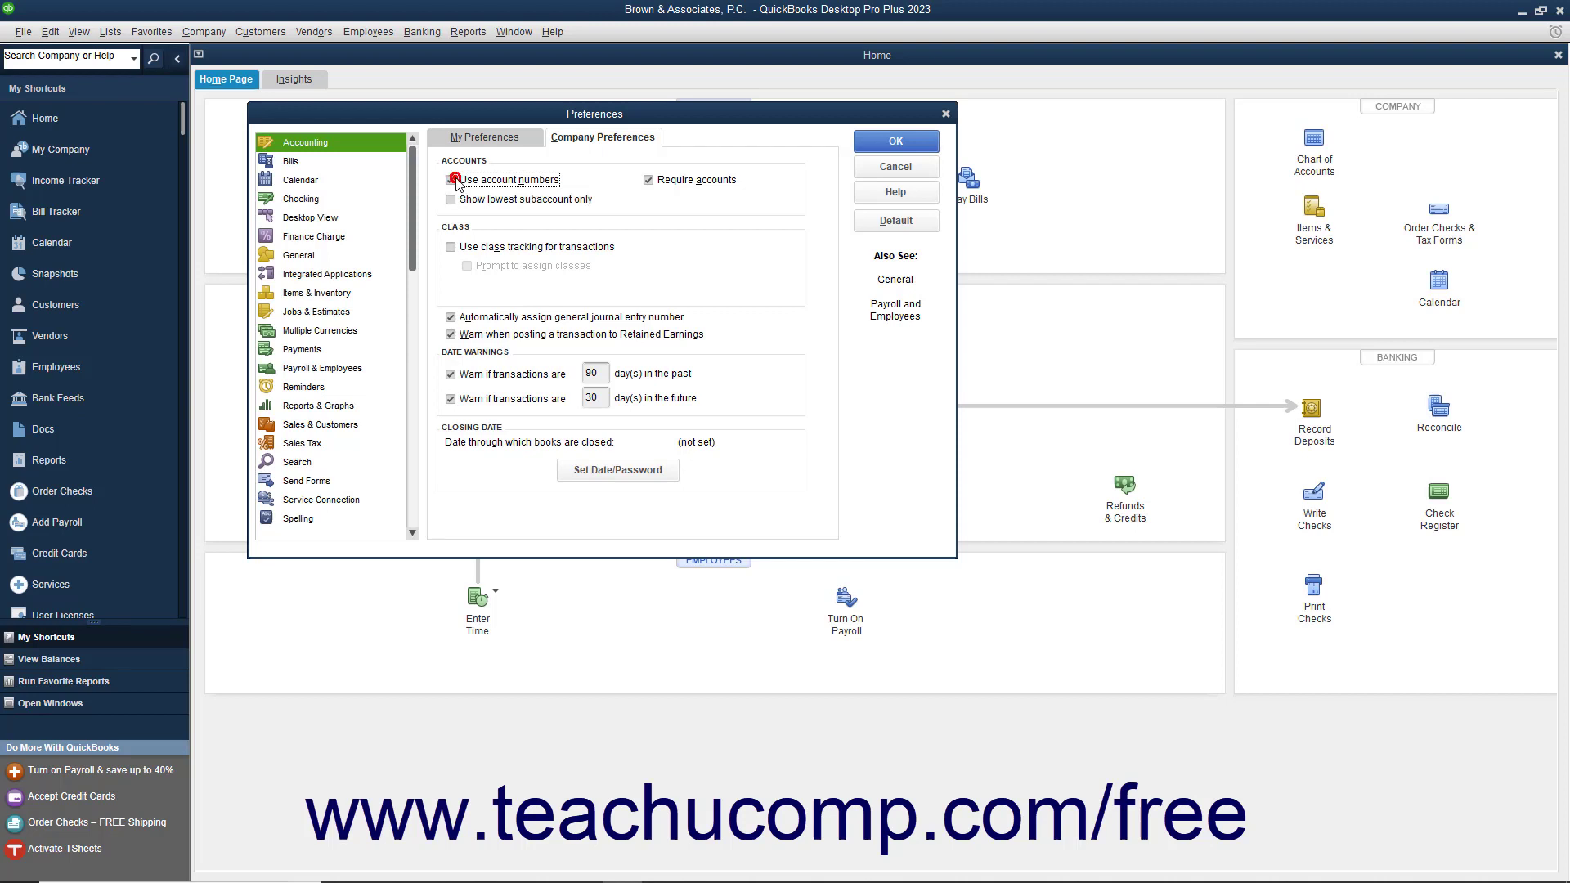
{"action": "left_click", "coordinate": [451, 180]}
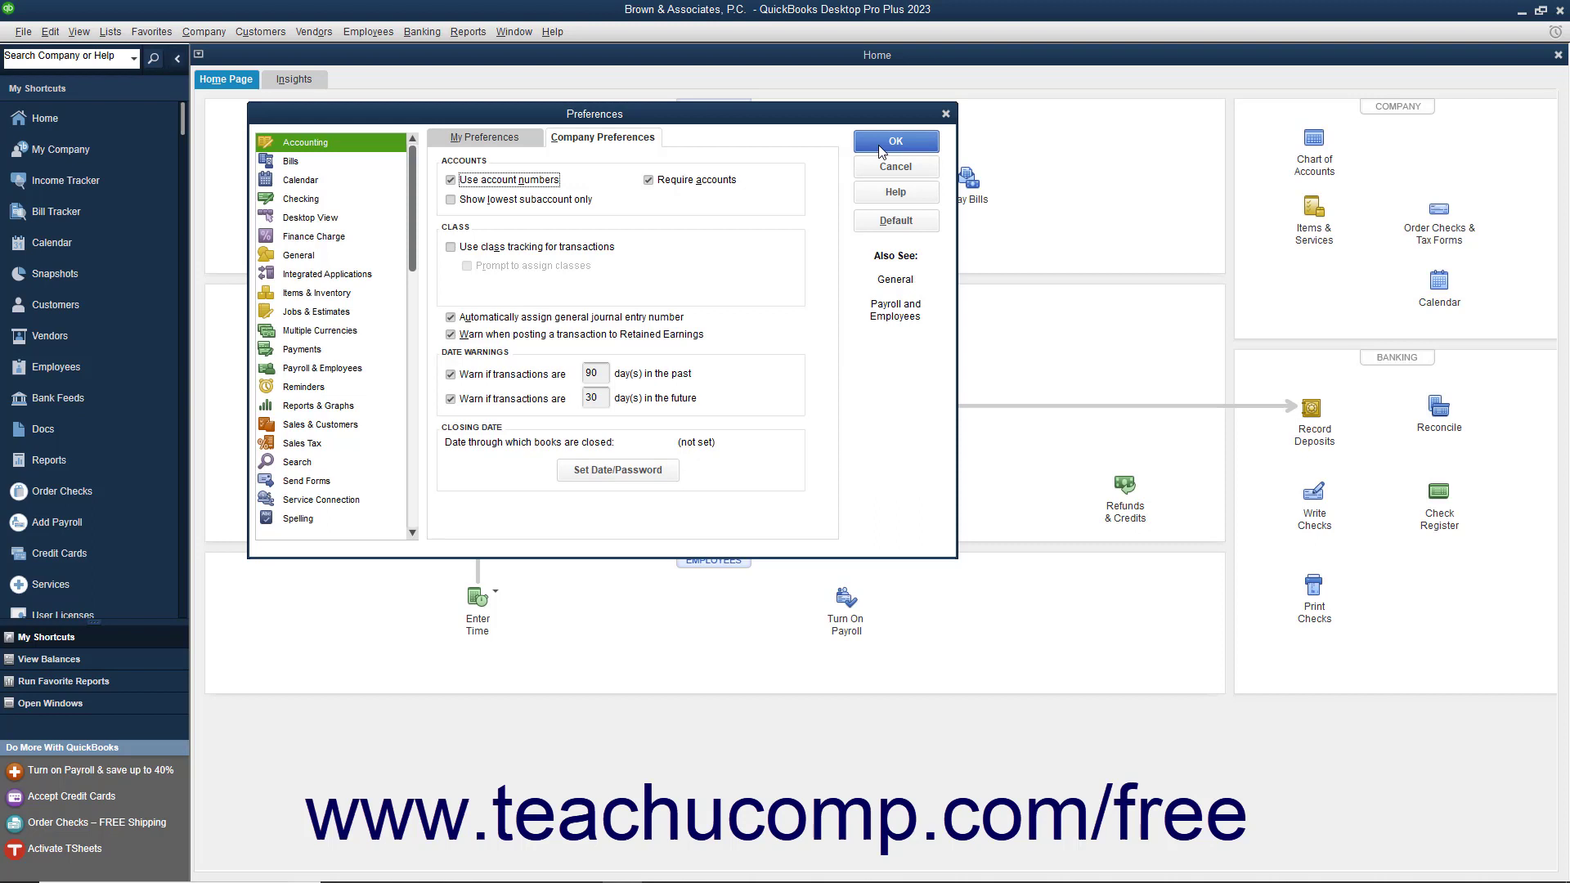
{"action": "left_click", "coordinate": [894, 141]}
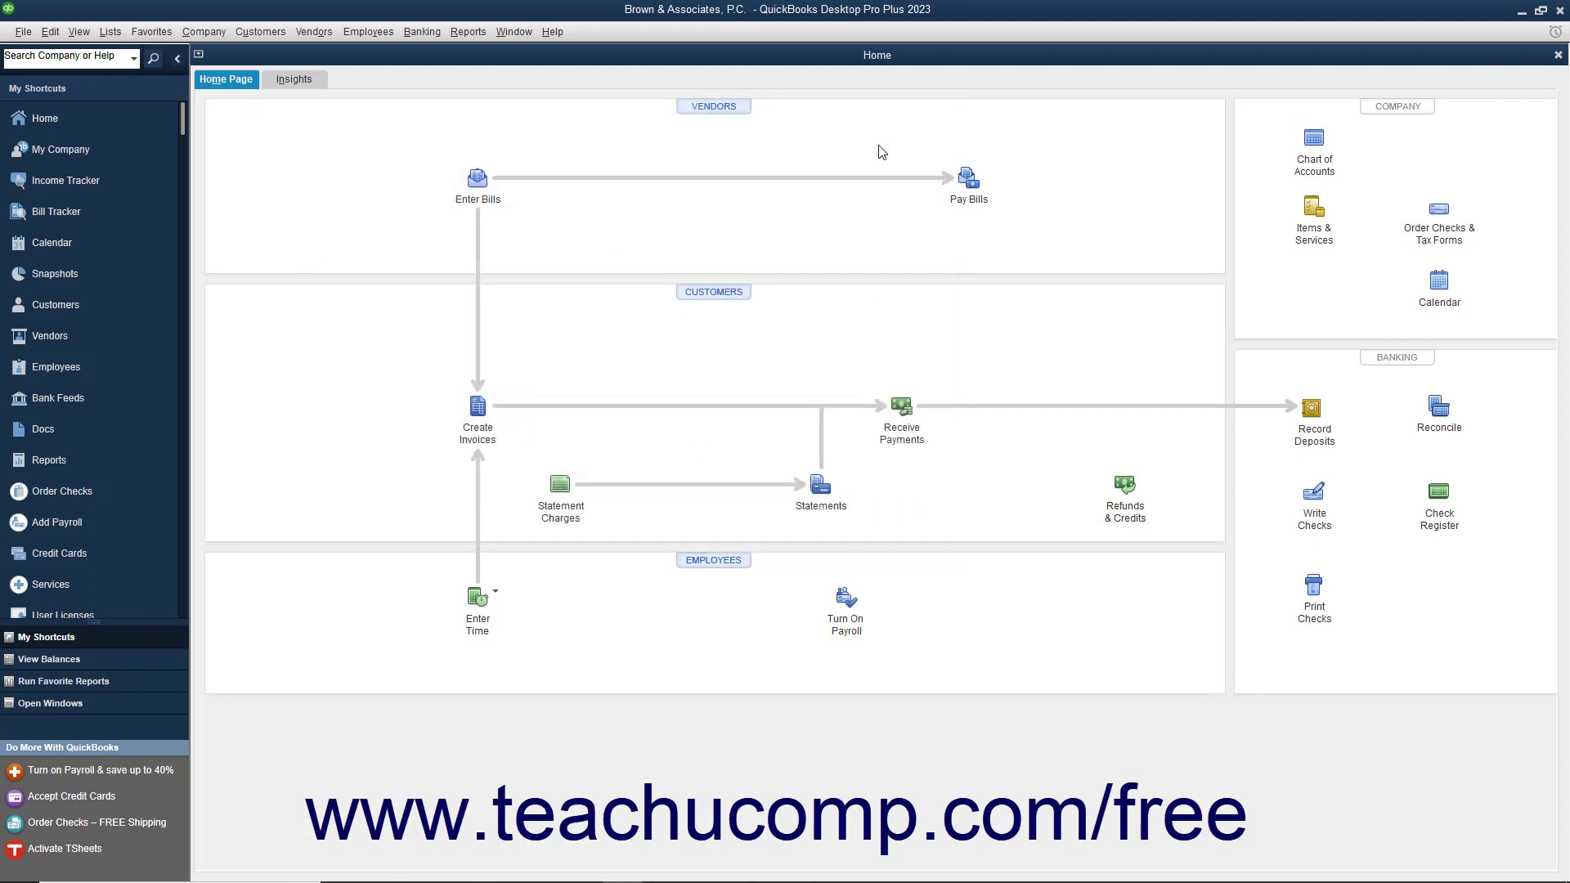
{"action": "mouse_move", "coordinate": [396, 225]}
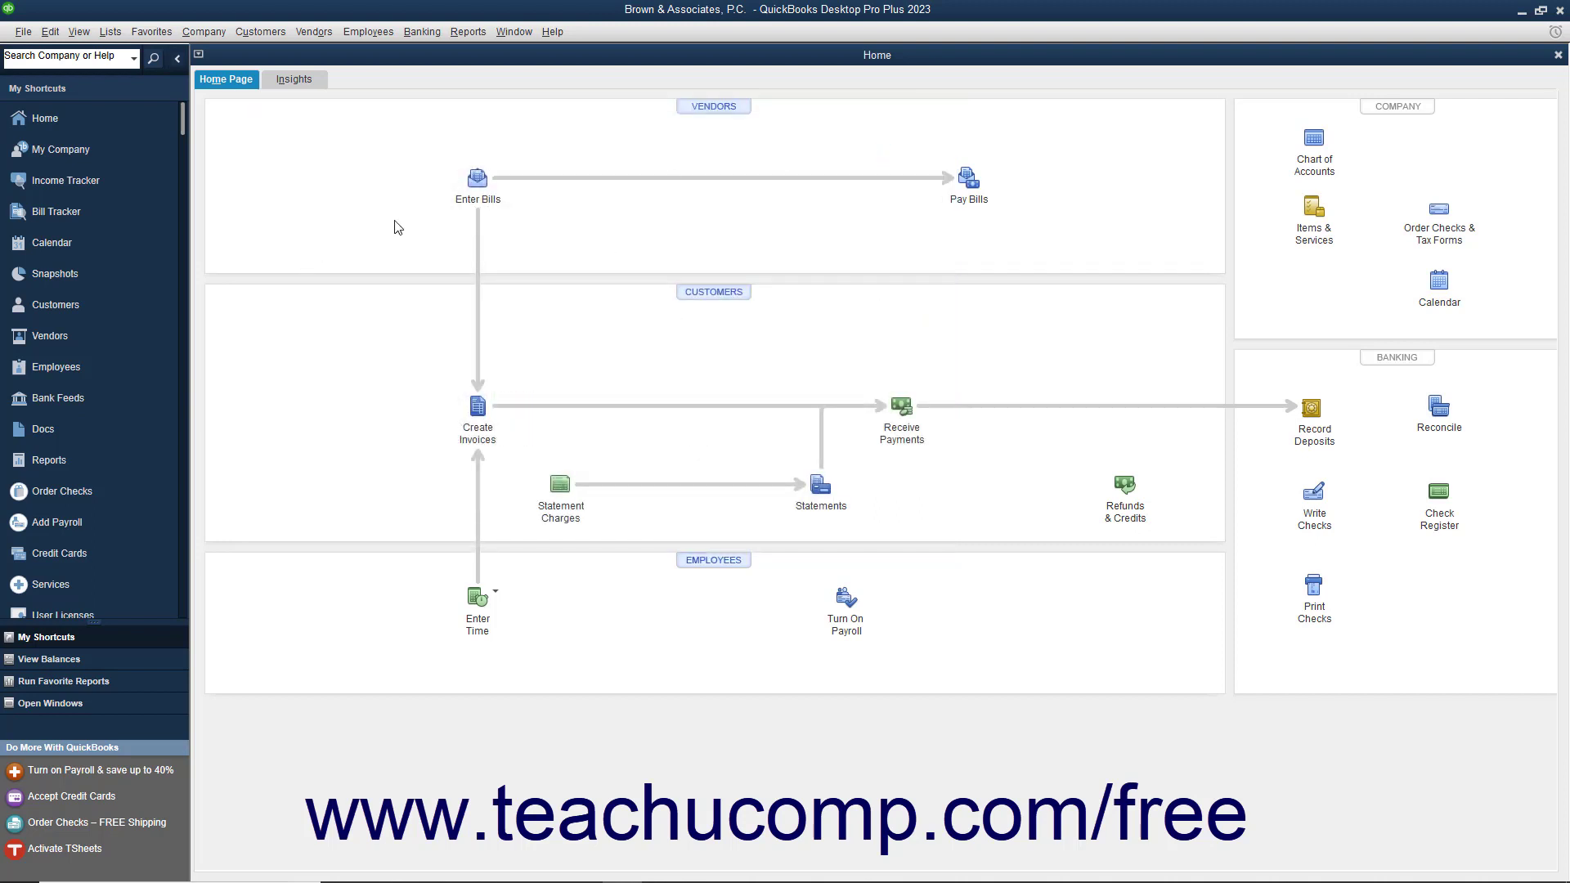
Open the Chart of Accounts from the Lists menu.
{"action": "left_click", "coordinate": [109, 31]}
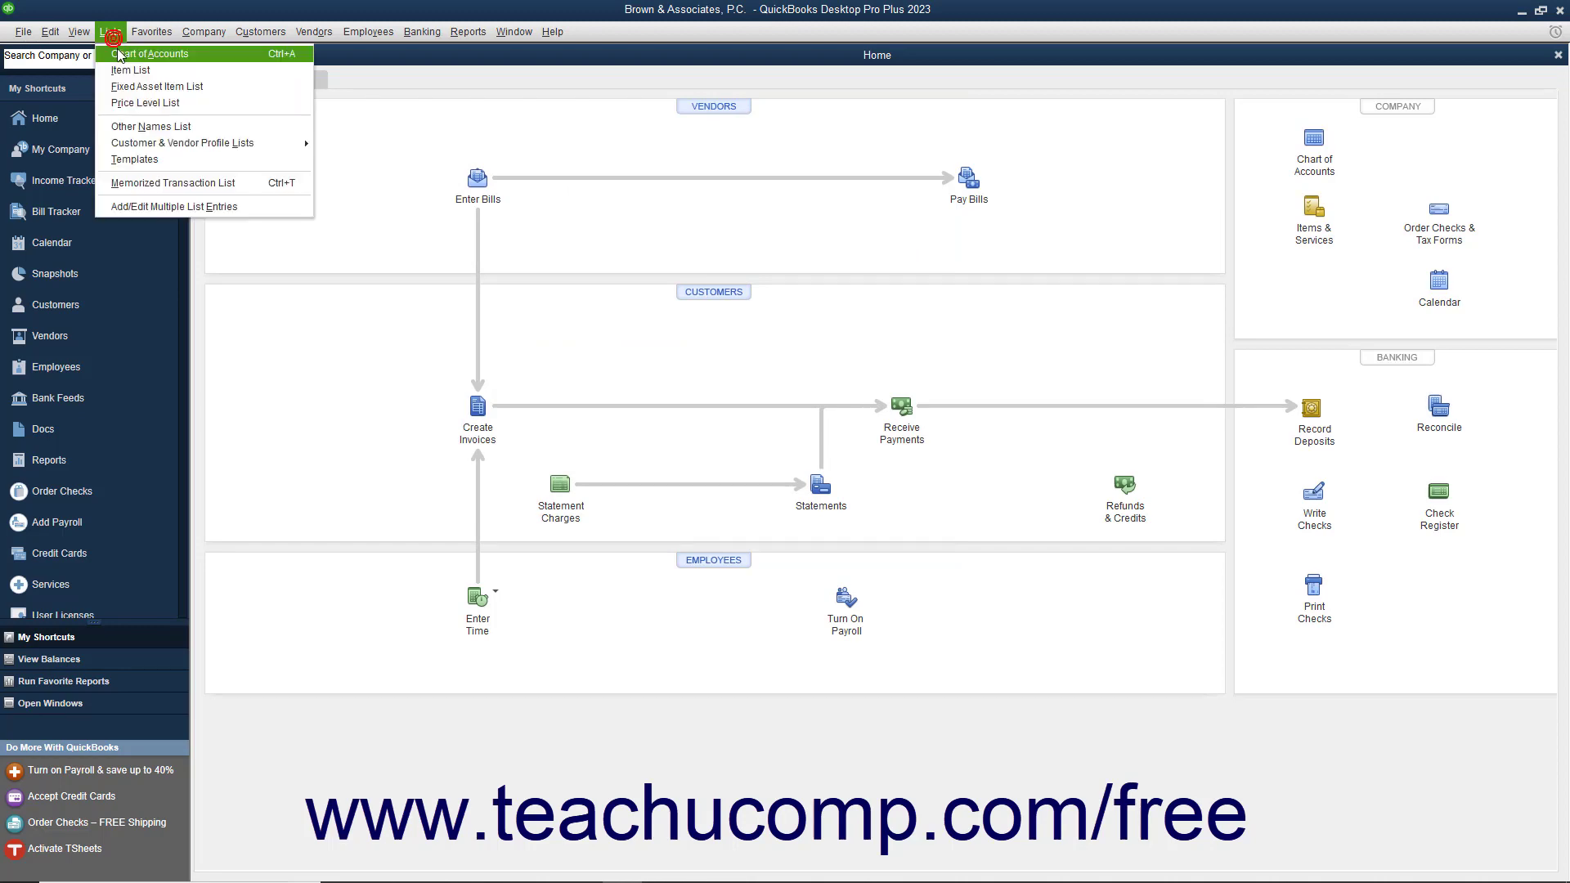
{"action": "left_click", "coordinate": [149, 52]}
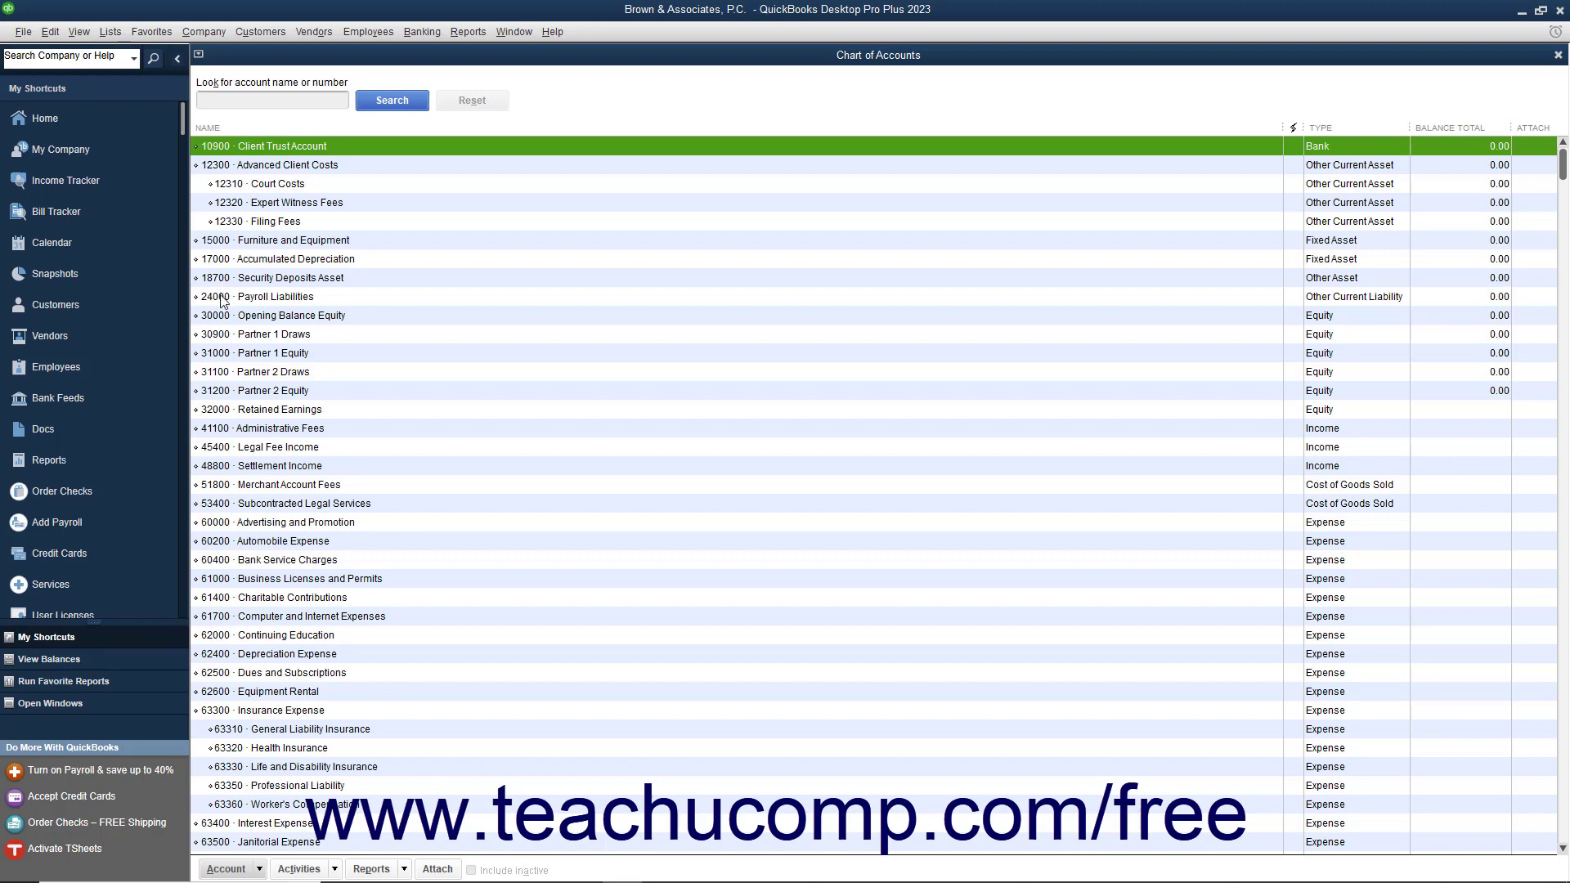
{"action": "mouse_move", "coordinate": [224, 312]}
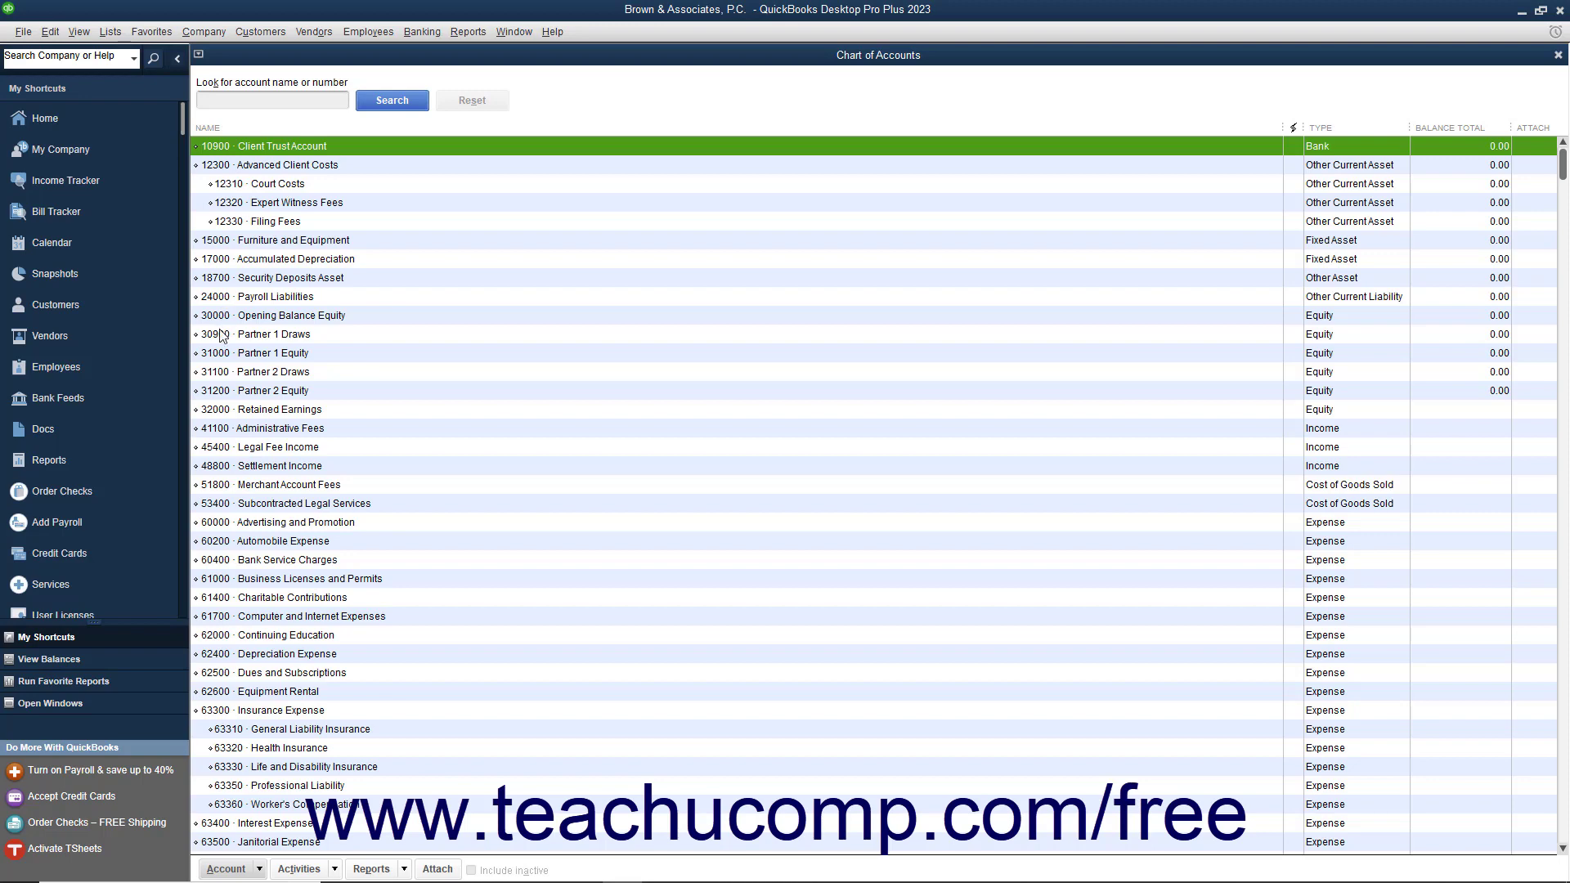
{"action": "mouse_move", "coordinate": [227, 435]}
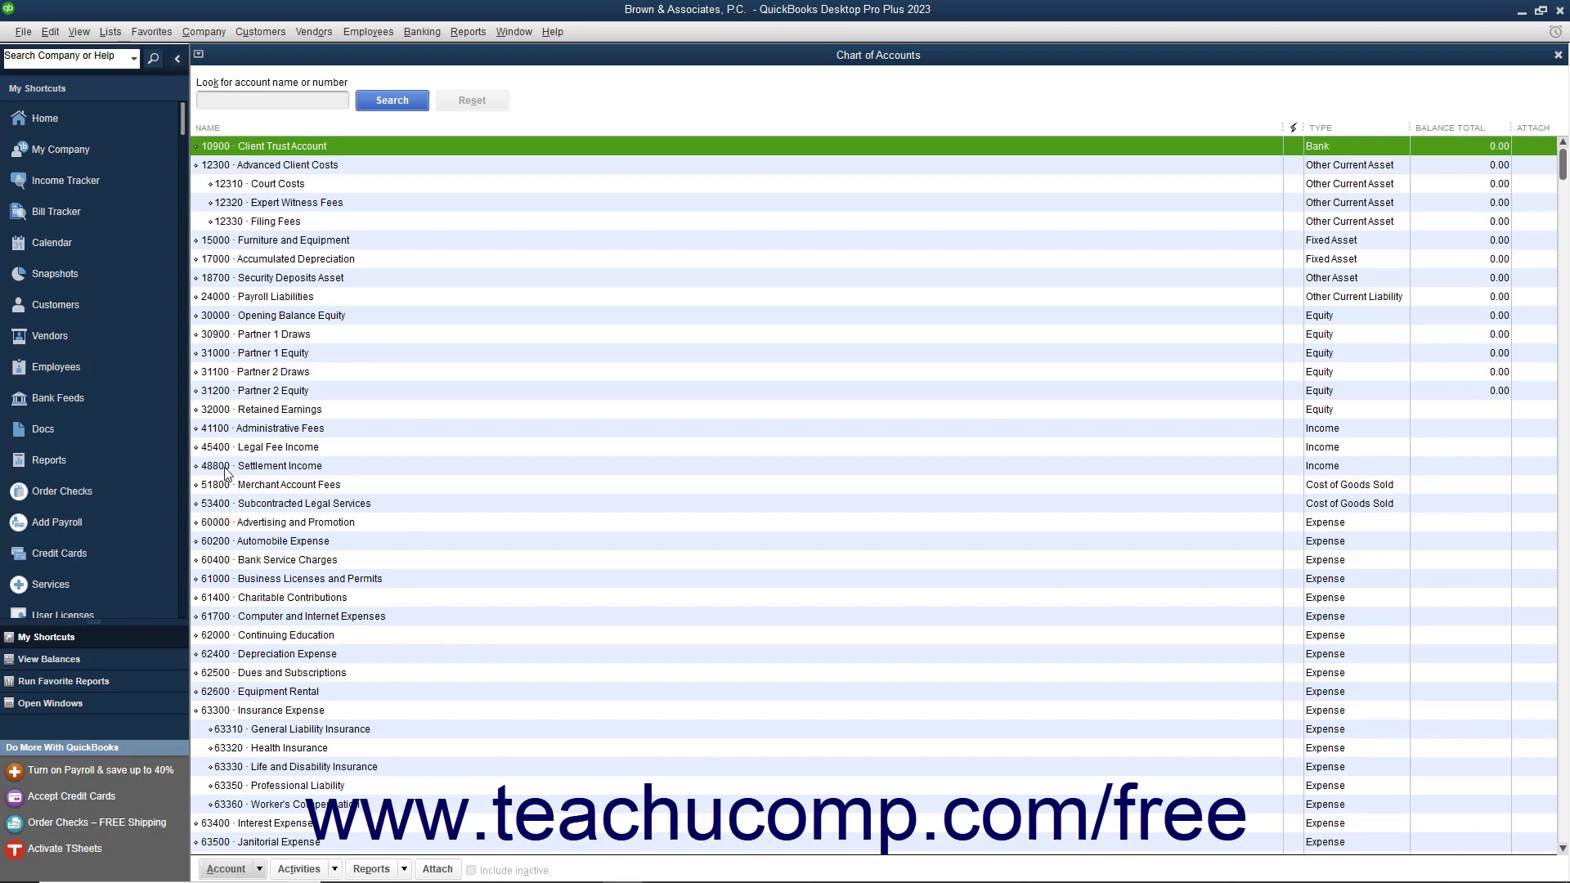
{"action": "mouse_move", "coordinate": [225, 488]}
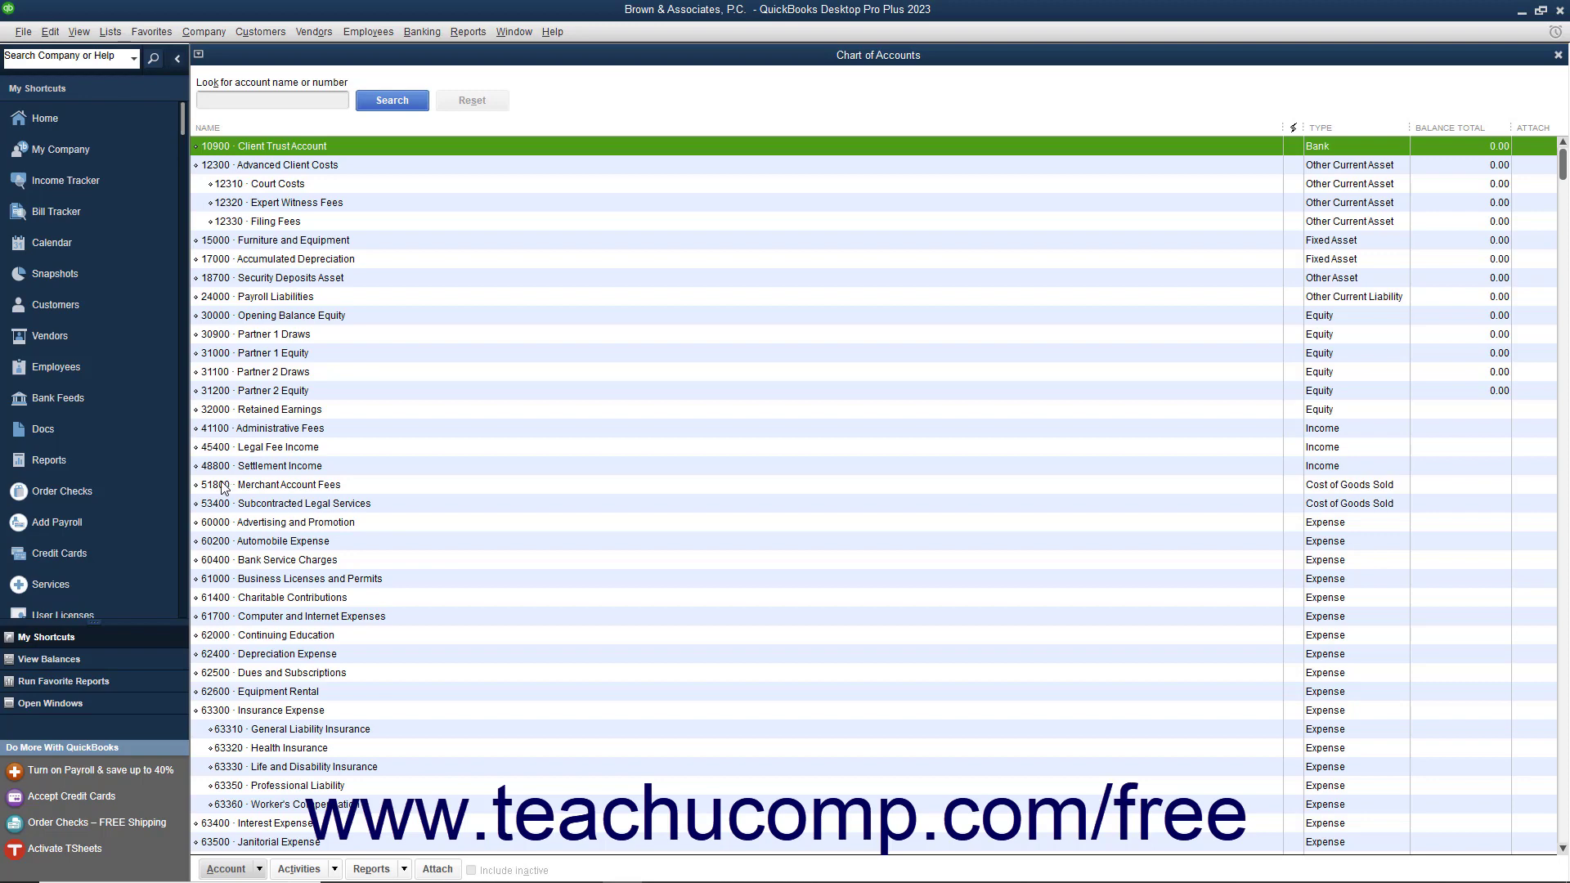
{"action": "mouse_move", "coordinate": [221, 554]}
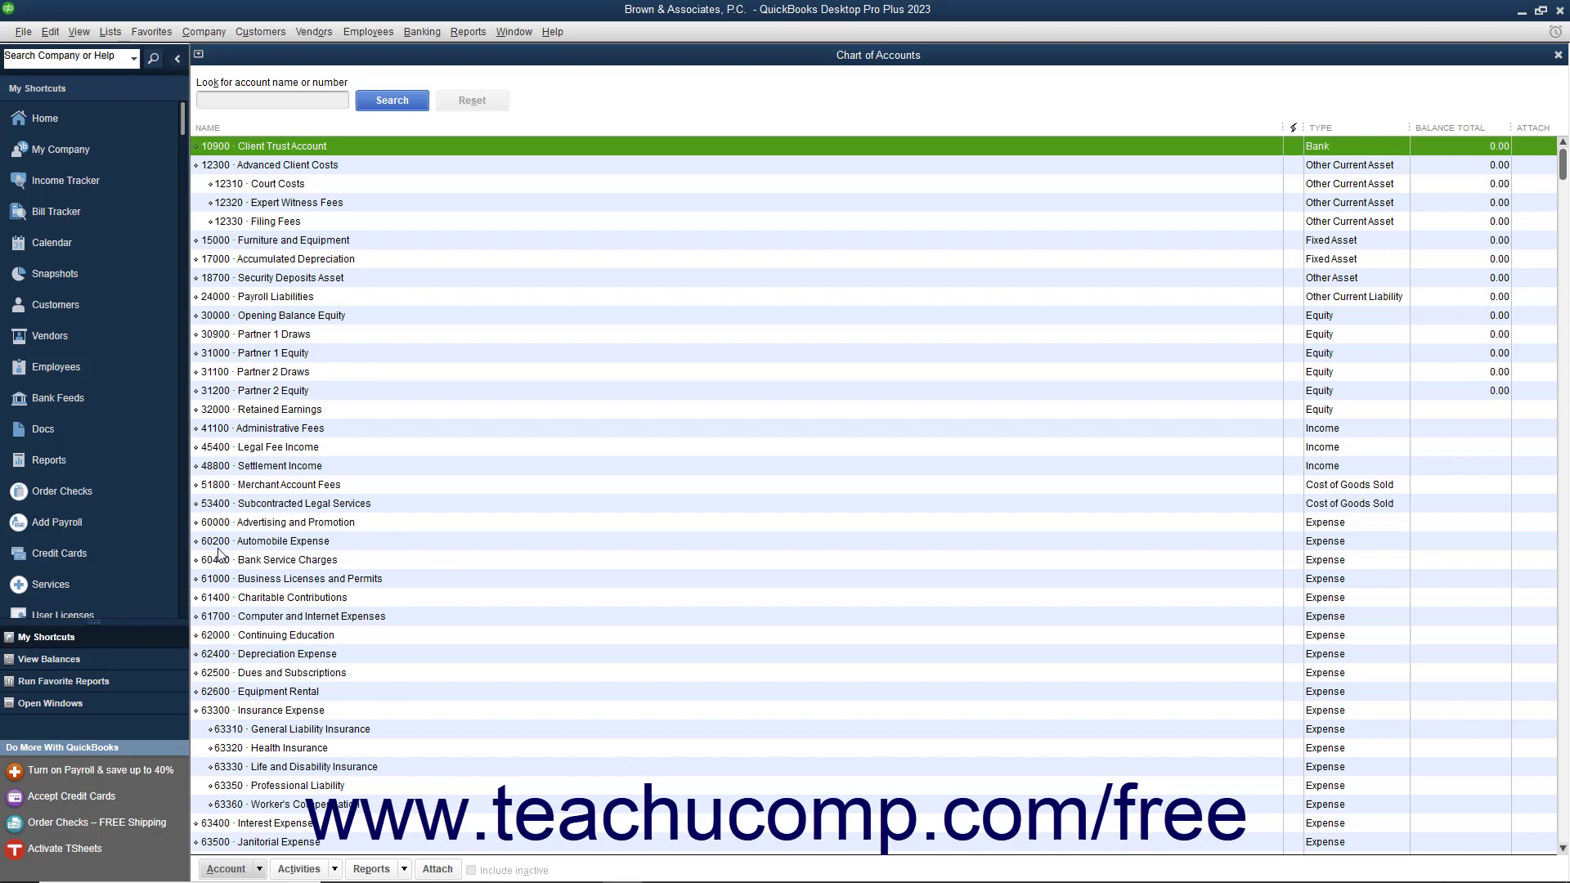
{"action": "mouse_move", "coordinate": [226, 592]}
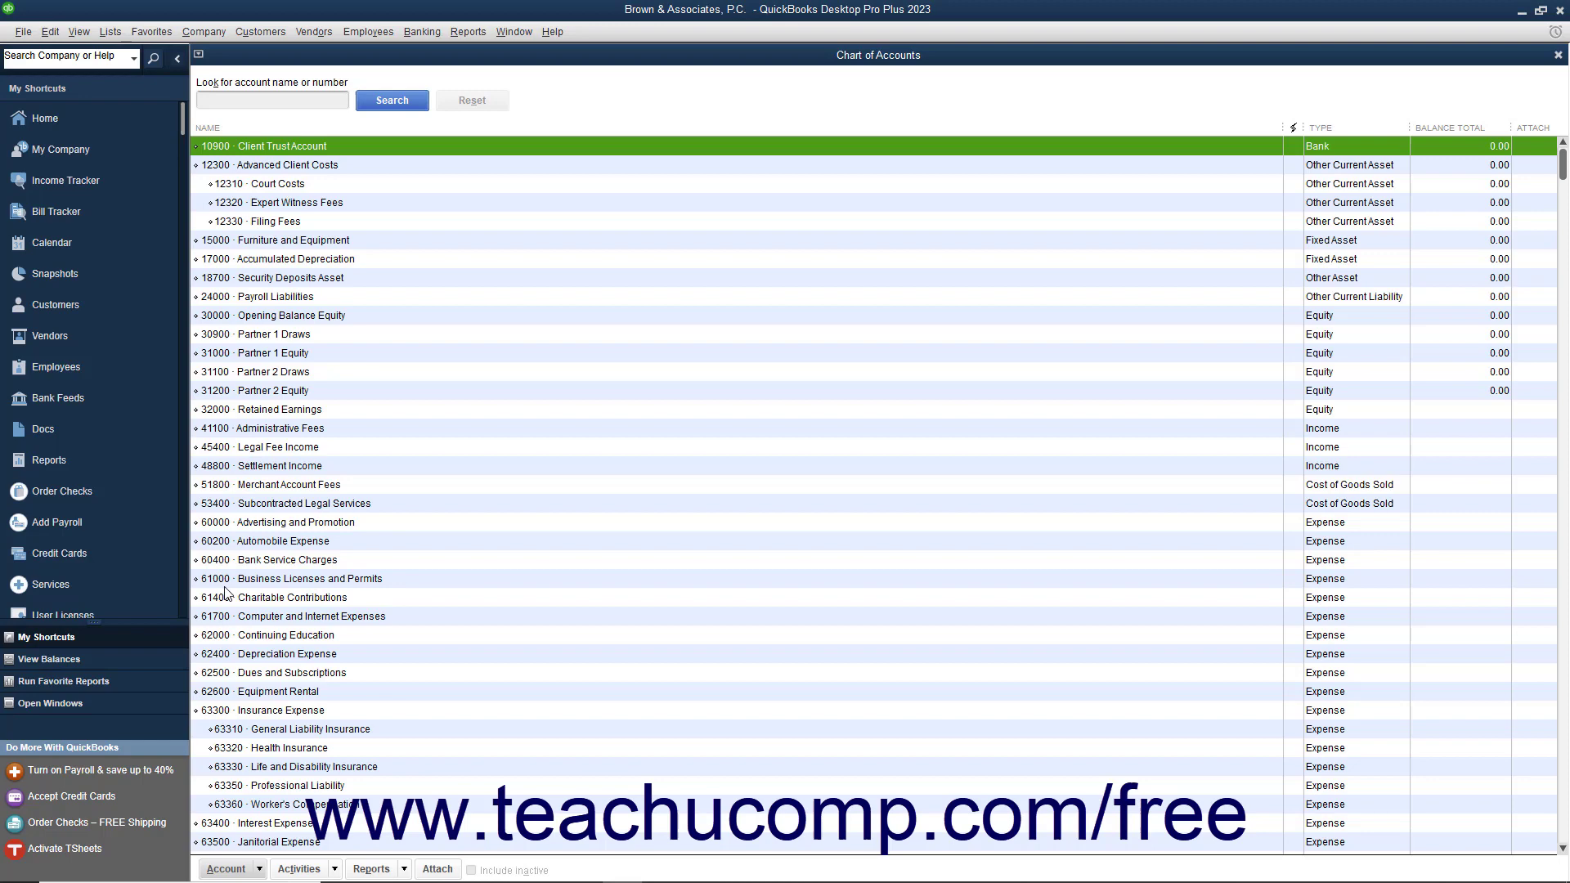
Scroll down the Chart of Accounts to the numbered expense and other income accounts.
{"action": "scroll", "scroll_direction": "down", "scroll_amount": 3}
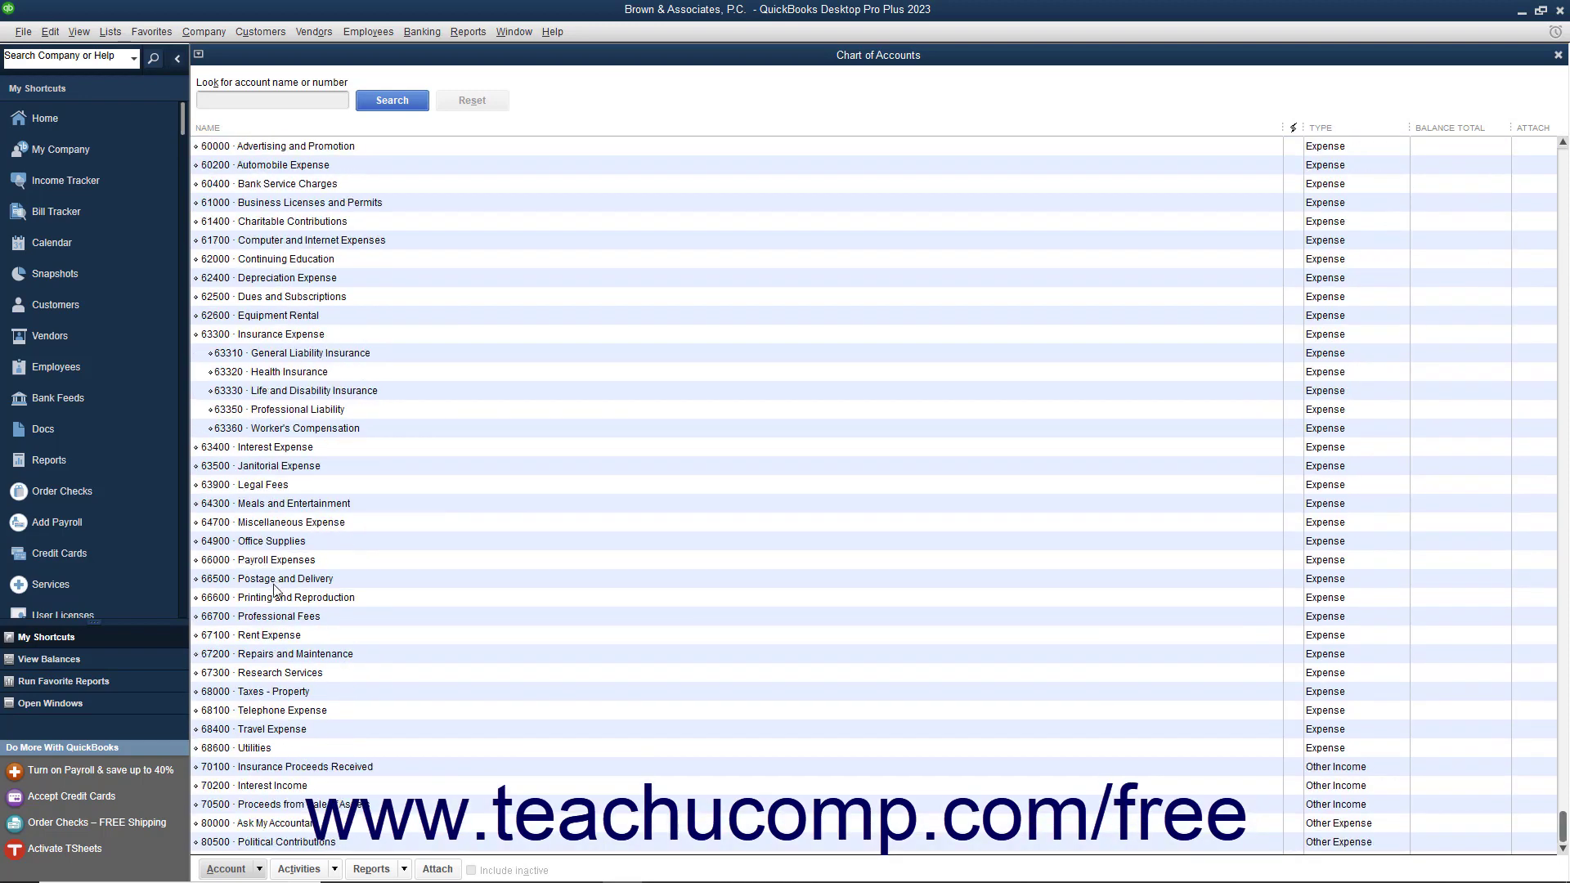
{"action": "mouse_move", "coordinate": [255, 774]}
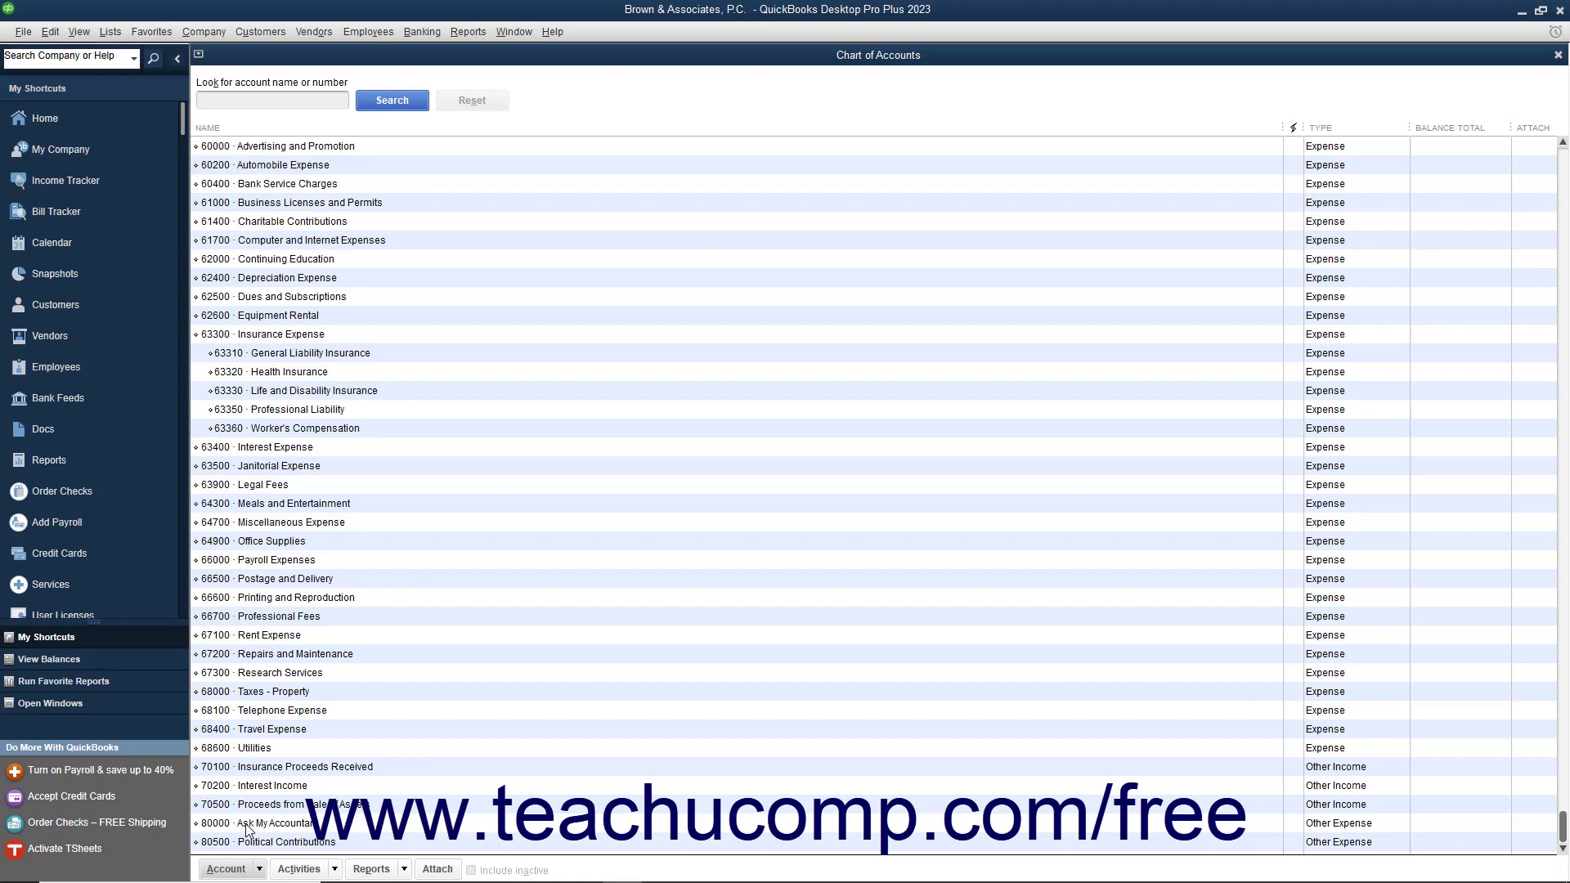
{"action": "mouse_move", "coordinate": [262, 730]}
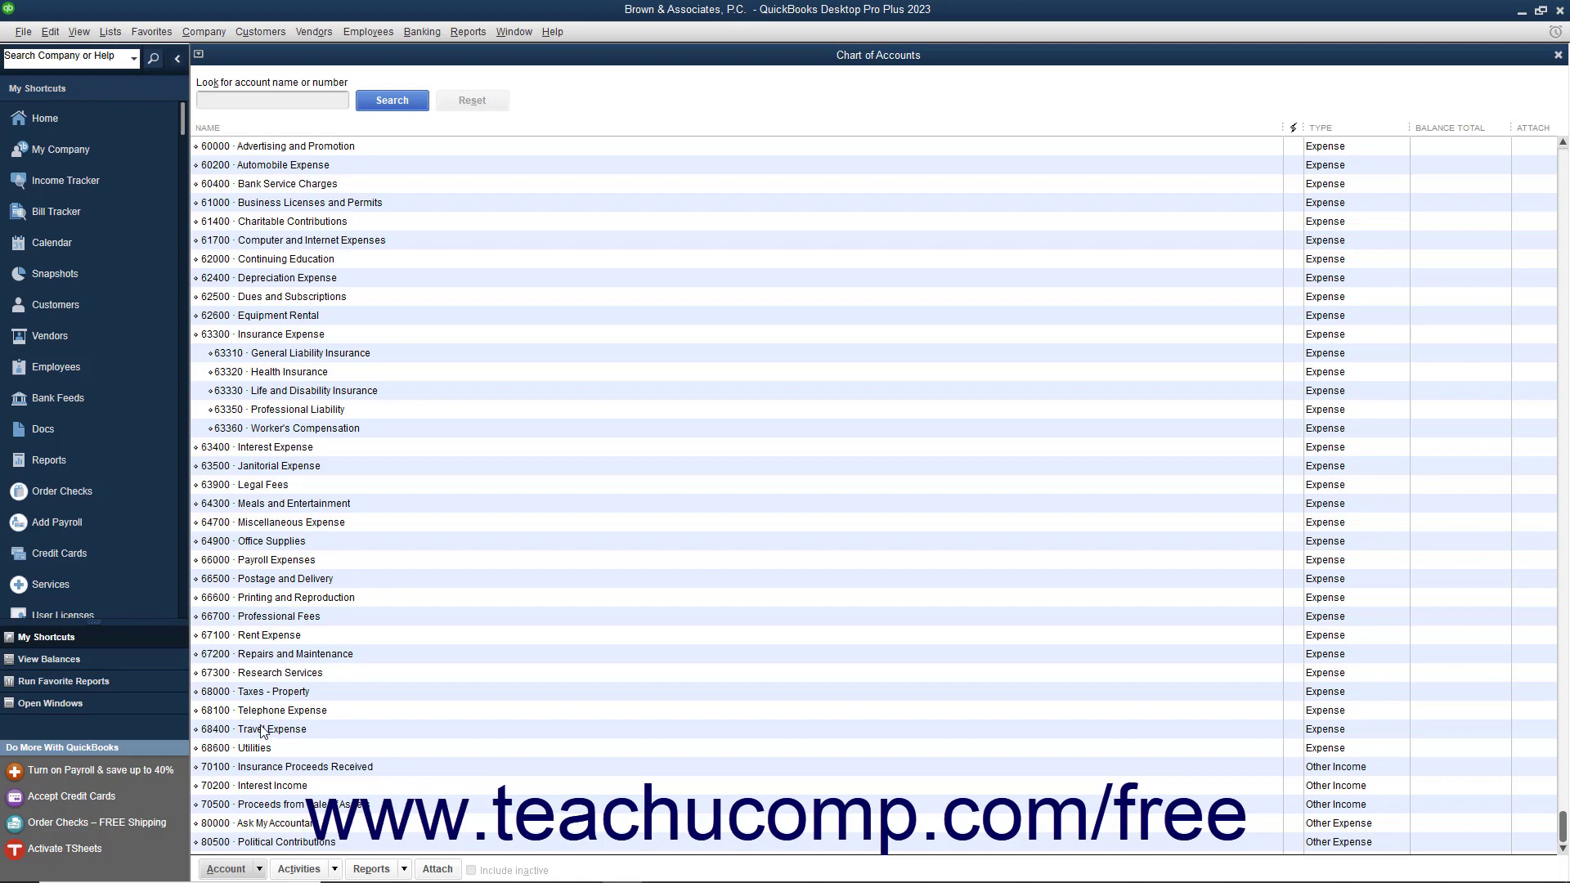
{"action": "mouse_move", "coordinate": [271, 628]}
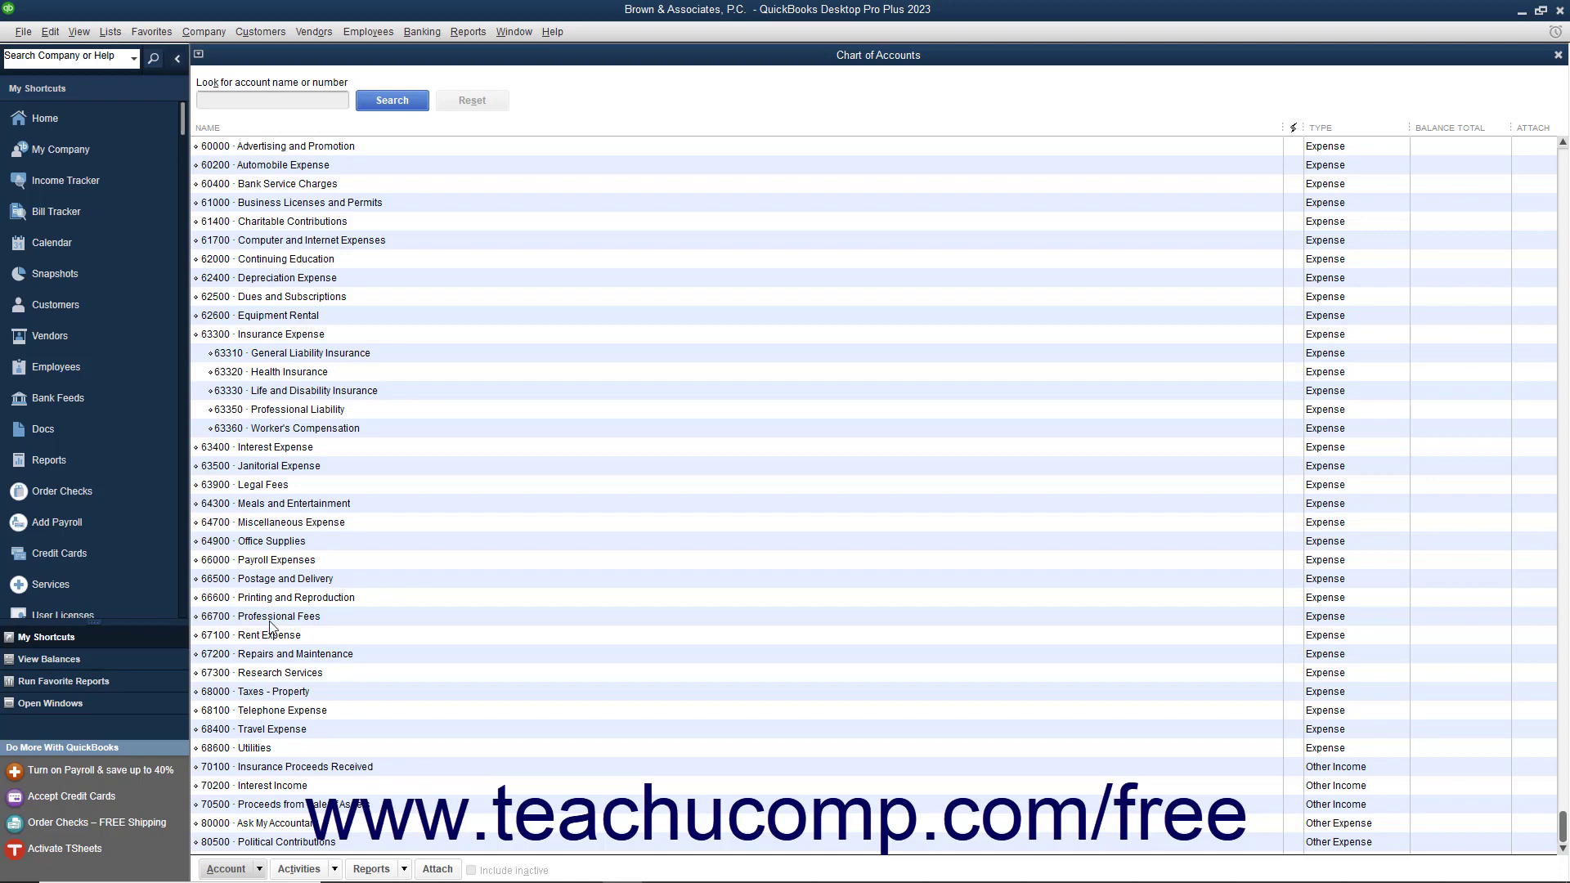